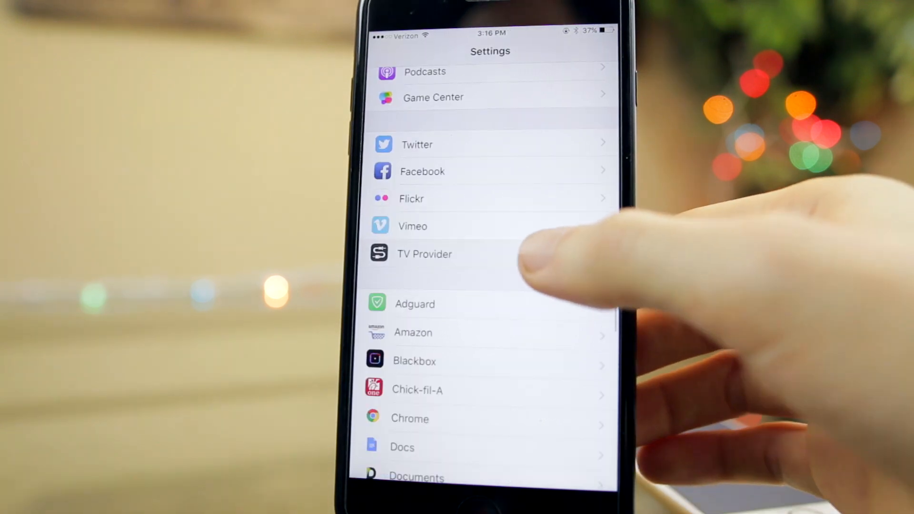
Step: Open the emoji keyboard in an empty note and swipe through the Smileys & People emoji
{"action": "left_click", "coordinate": [424, 254]}
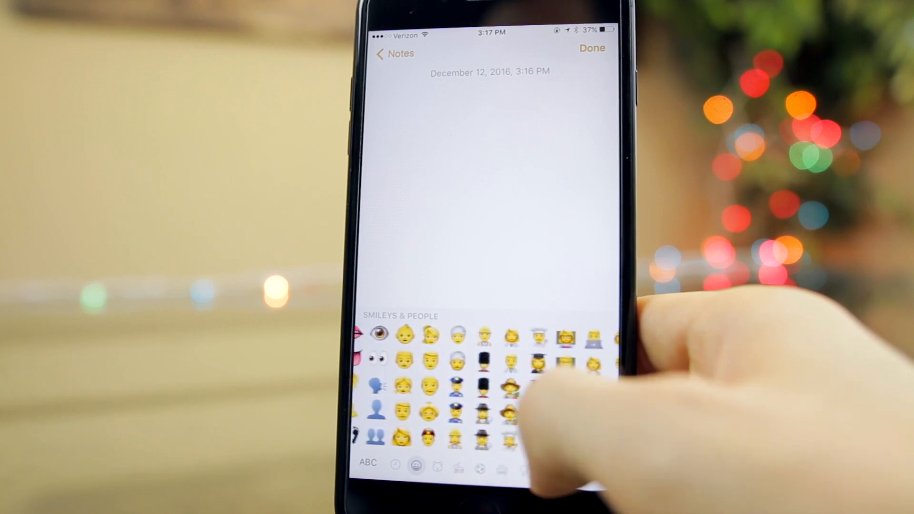
{"action": "scroll", "scroll_direction": "left", "scroll_amount": 3}
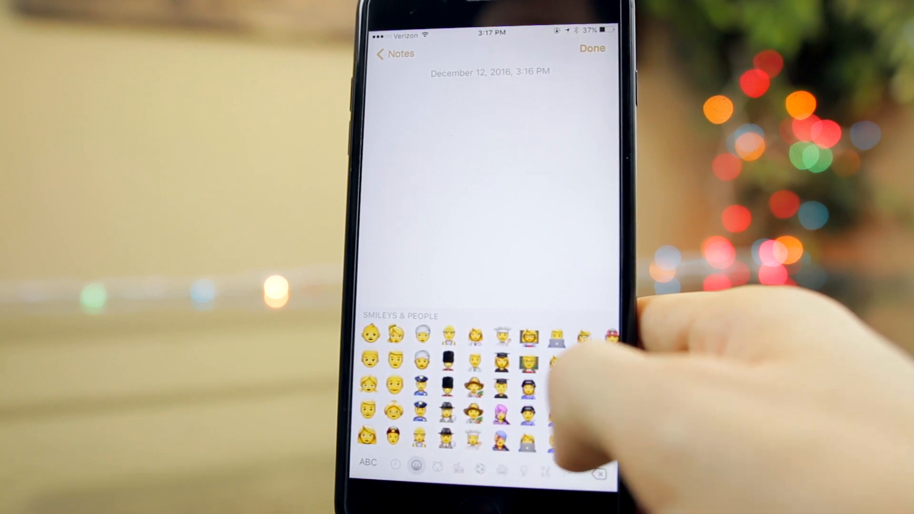